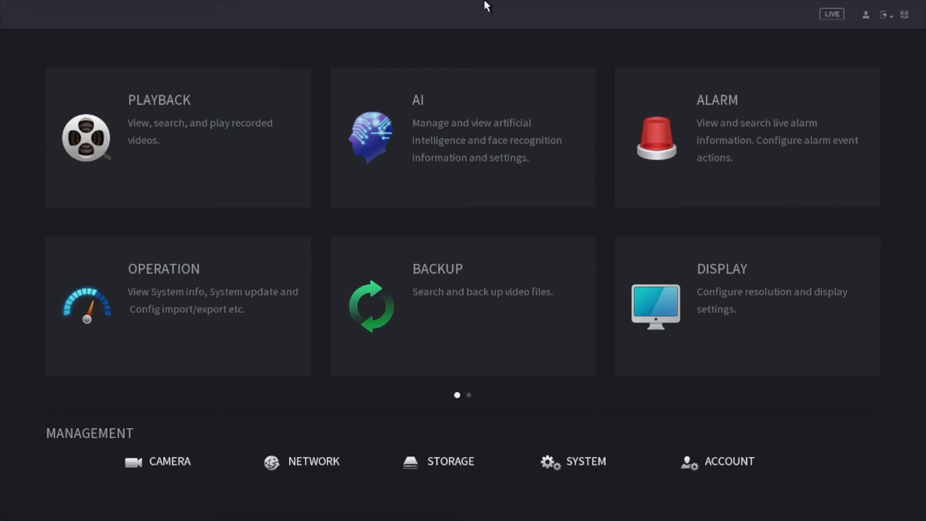
{"action": "mouse_move", "coordinate": [429, 30]}
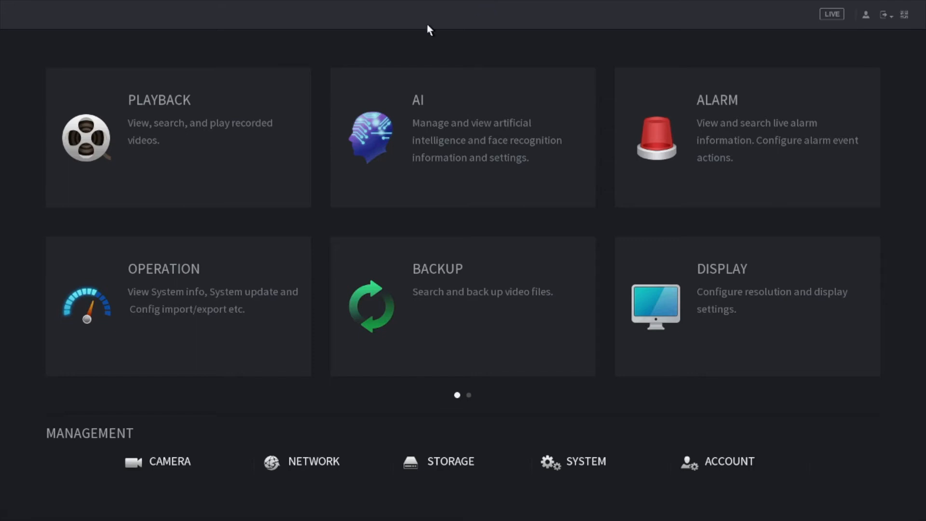
{"action": "mouse_move", "coordinate": [586, 461]}
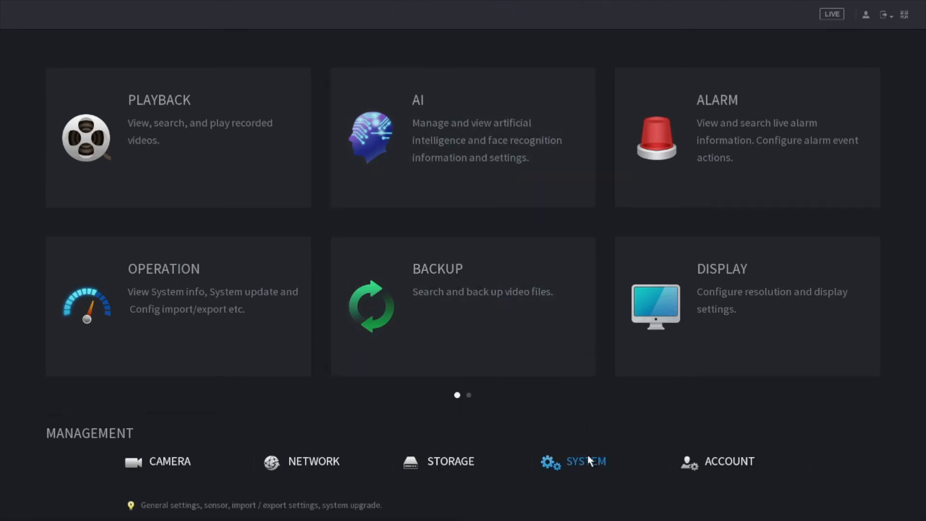
{"action": "mouse_move", "coordinate": [562, 471]}
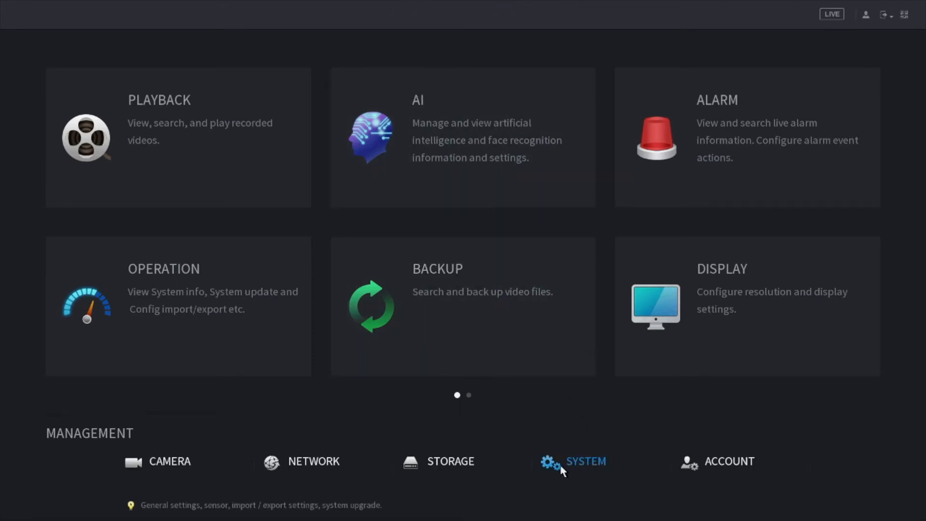
{"action": "mouse_move", "coordinate": [562, 479]}
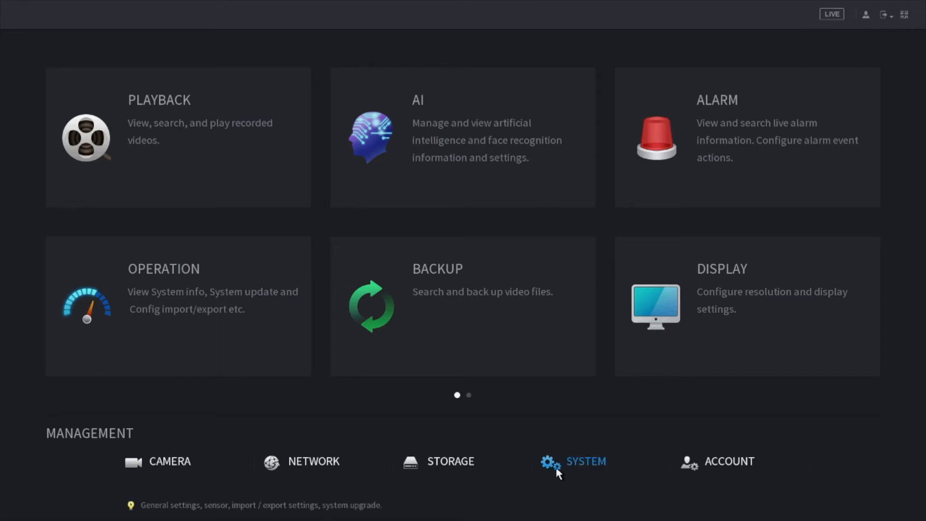
- Show the System Date&Time settings with the clock at 2020-03-25, UTC-06:00 Central America
{"action": "left_click", "coordinate": [585, 461]}
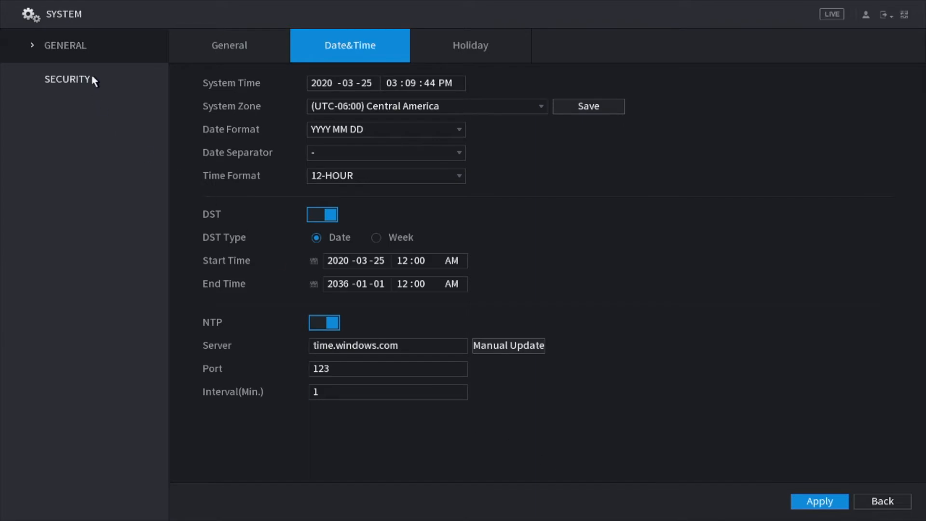
{"action": "mouse_move", "coordinate": [197, 46]}
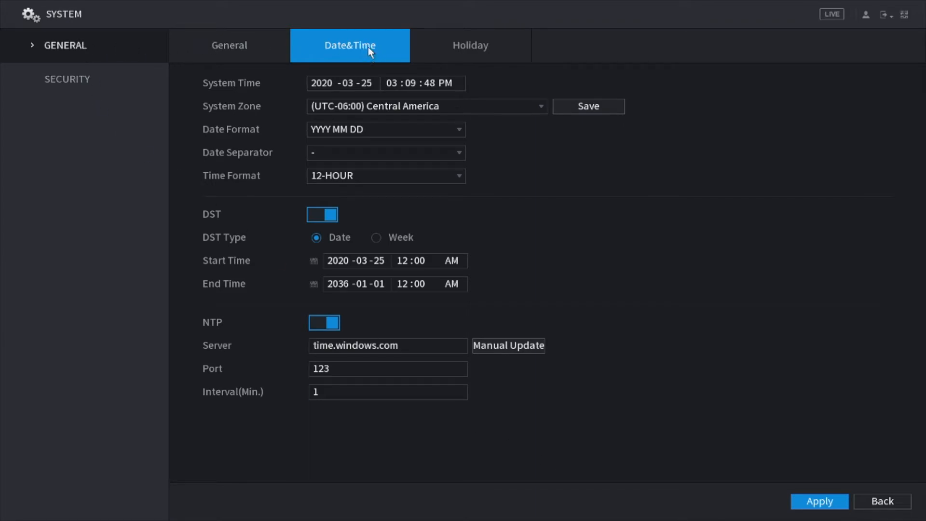
{"action": "left_click", "coordinate": [342, 83]}
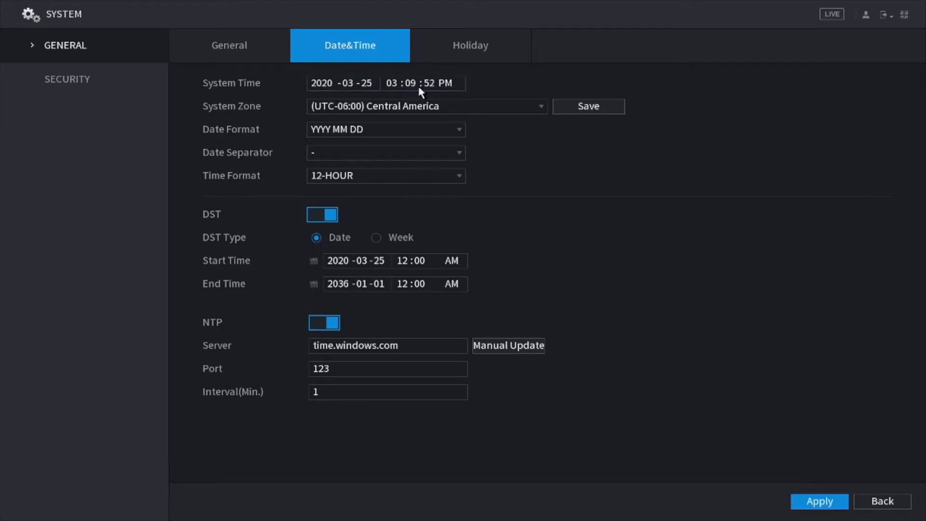
{"action": "left_click", "coordinate": [420, 83]}
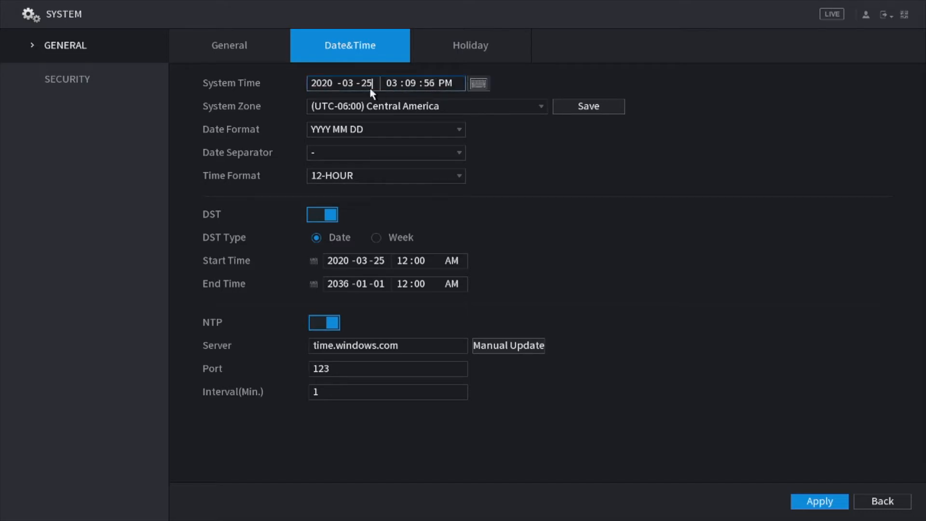
{"action": "left_click", "coordinate": [341, 83]}
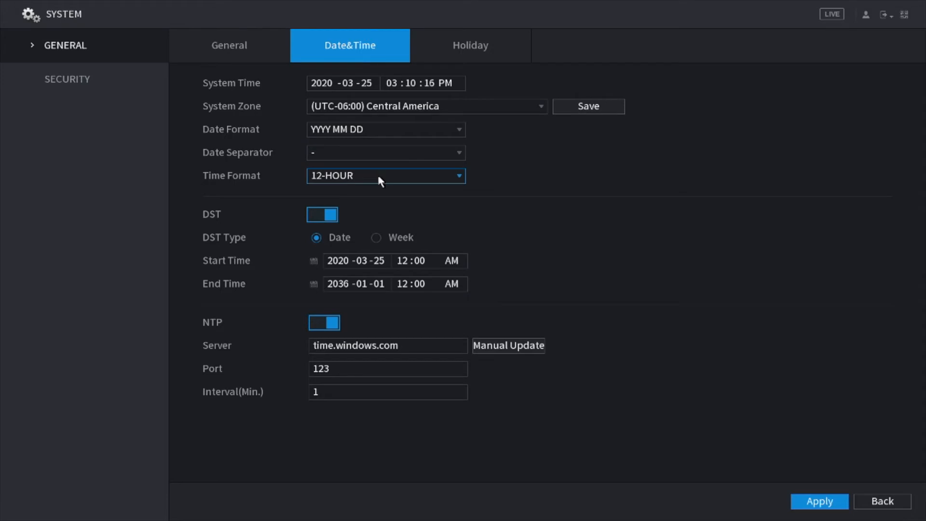
{"action": "left_click", "coordinate": [386, 175]}
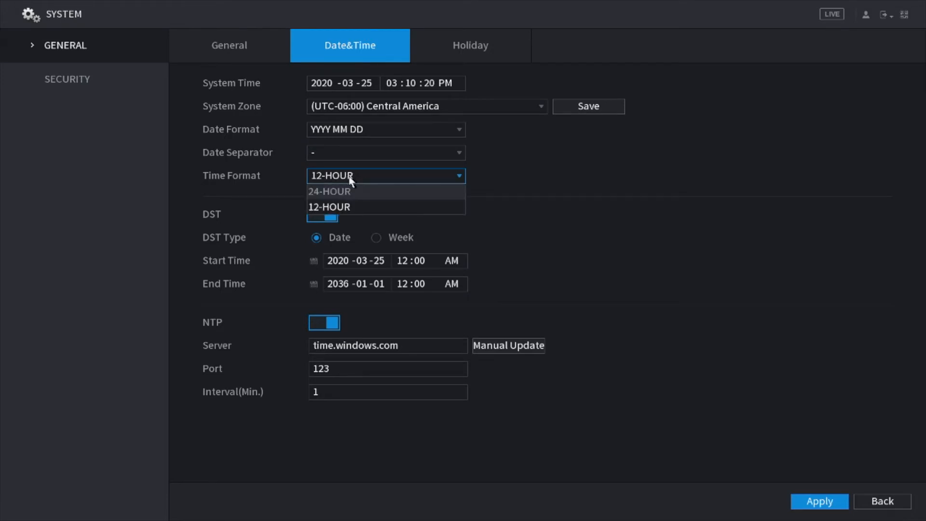
{"action": "left_click", "coordinate": [328, 207]}
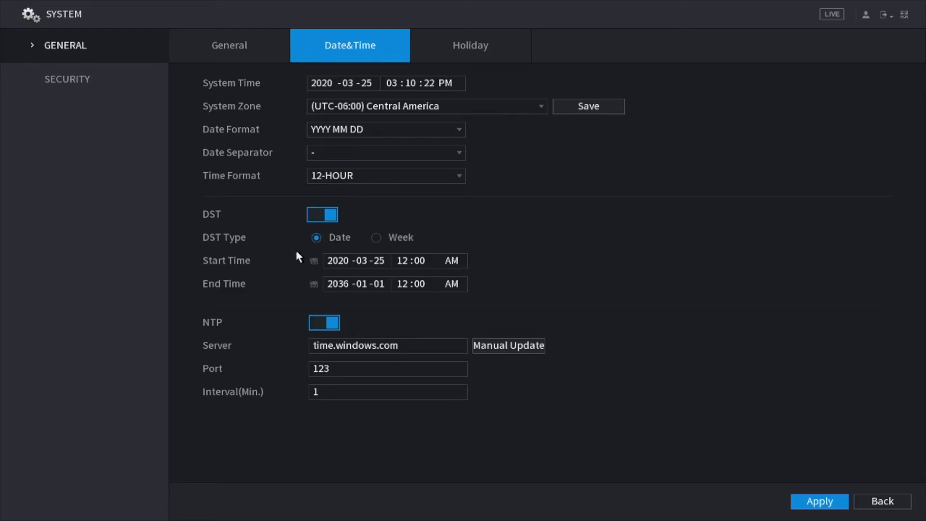
{"action": "mouse_move", "coordinate": [476, 277]}
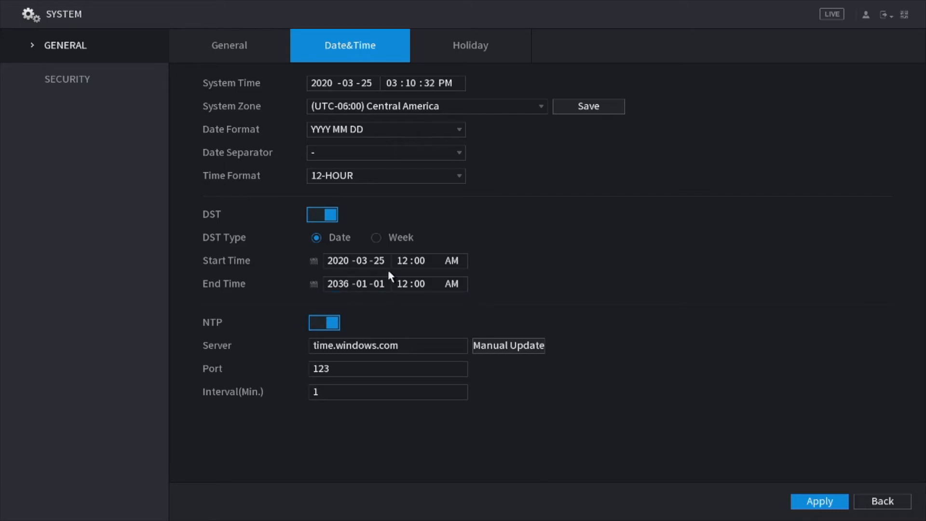
{"action": "mouse_move", "coordinate": [479, 281]}
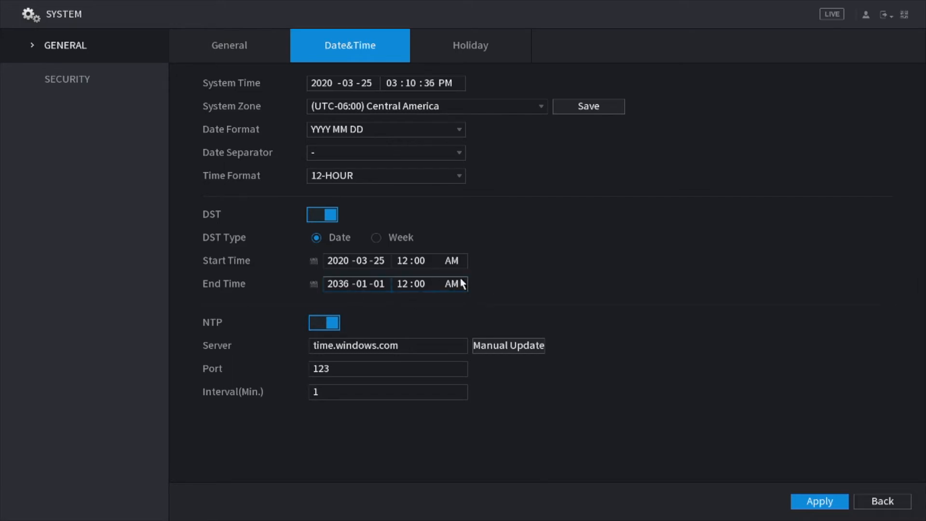
{"action": "mouse_move", "coordinate": [323, 214]}
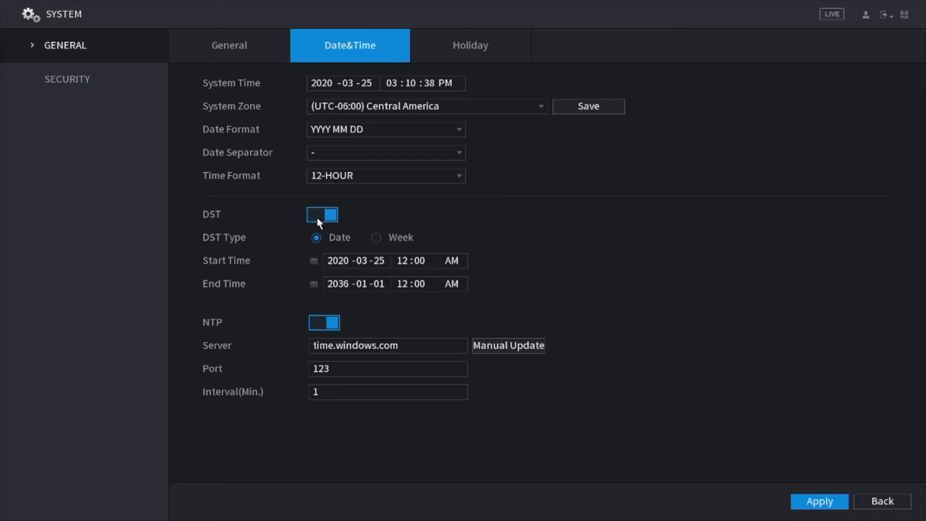
{"action": "left_click", "coordinate": [356, 260]}
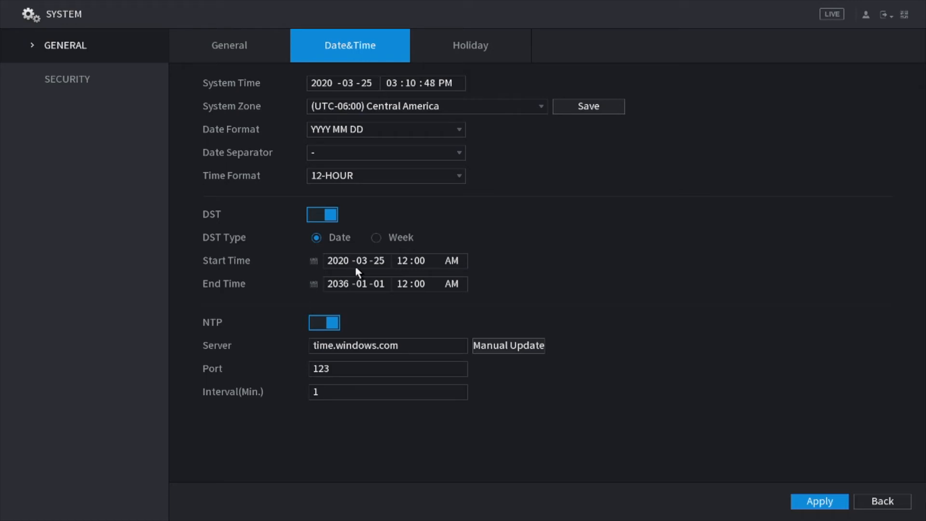
{"action": "left_click", "coordinate": [355, 261]}
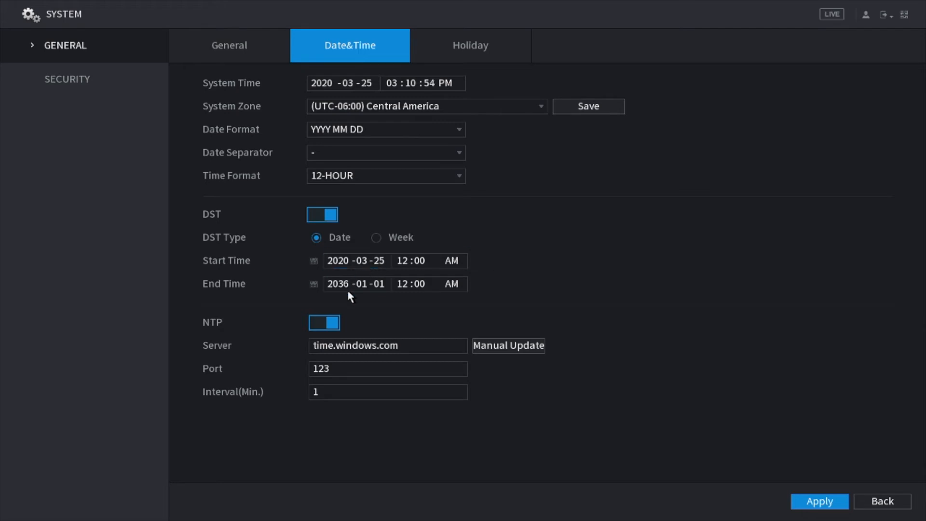
{"action": "left_click", "coordinate": [356, 284]}
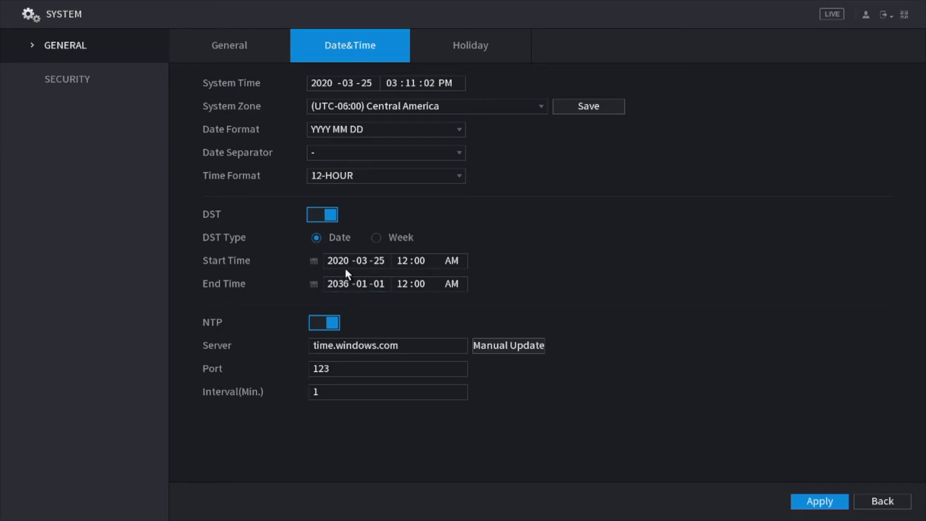
{"action": "left_click", "coordinate": [356, 260]}
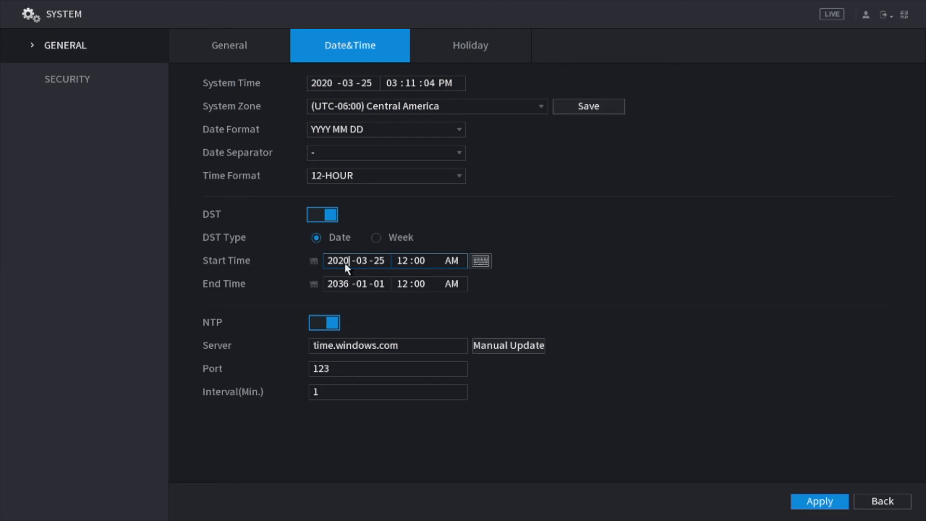
{"action": "left_click", "coordinate": [356, 284]}
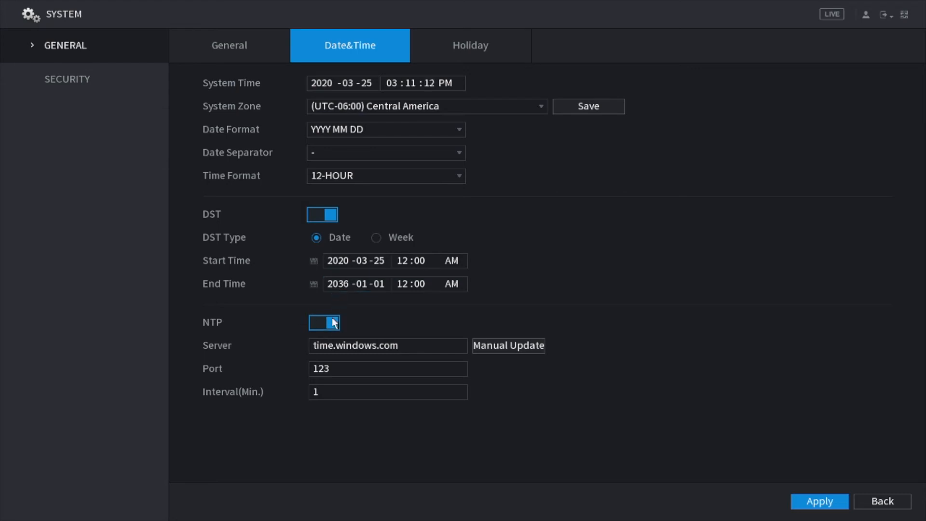
{"action": "mouse_move", "coordinate": [264, 346]}
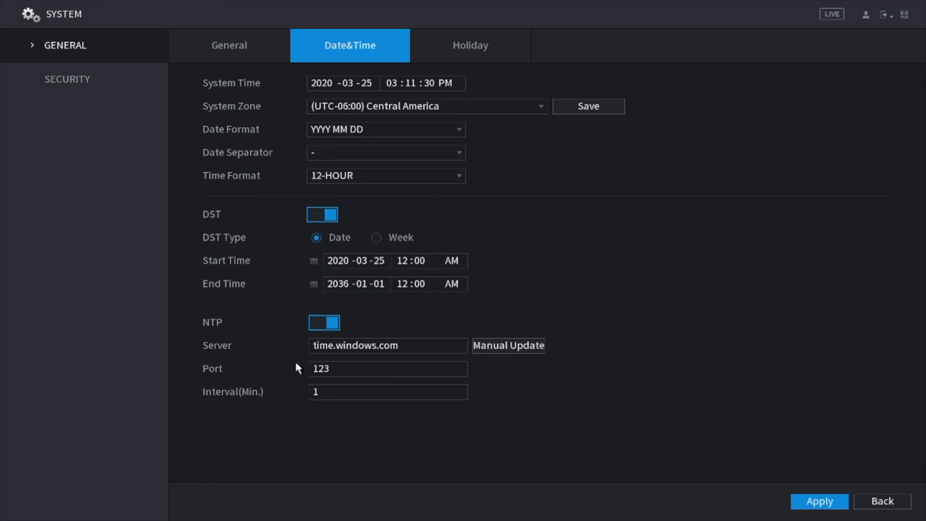
{"action": "left_click", "coordinate": [388, 392]}
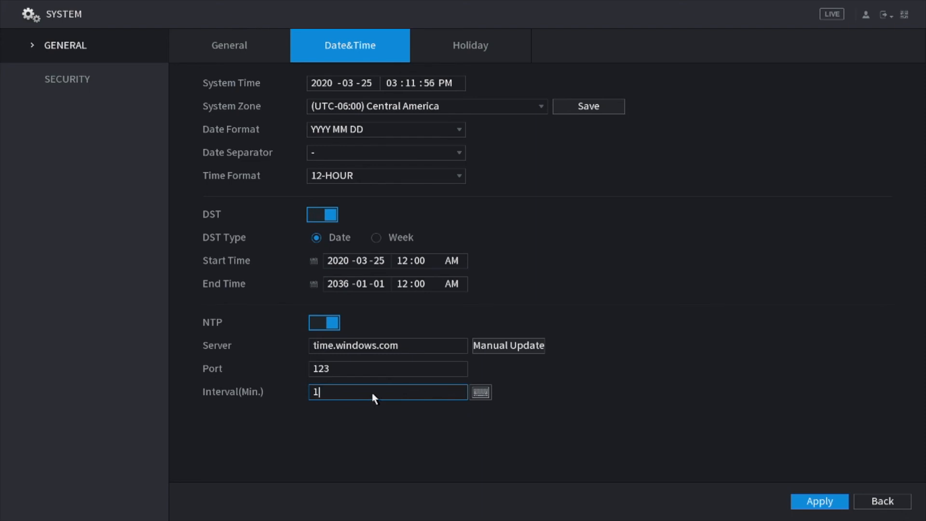
{"action": "left_click", "coordinate": [388, 368]}
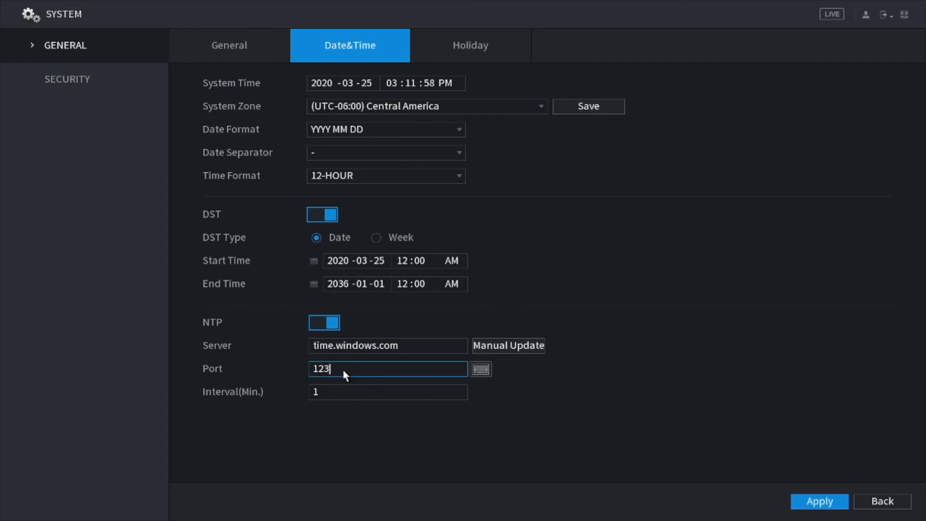
{"action": "left_click", "coordinate": [388, 345]}
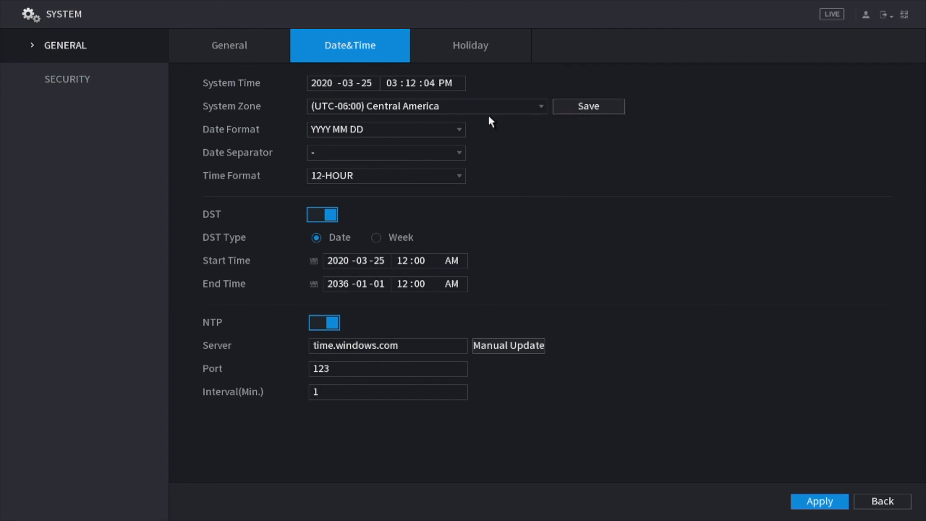
{"action": "mouse_move", "coordinate": [572, 274]}
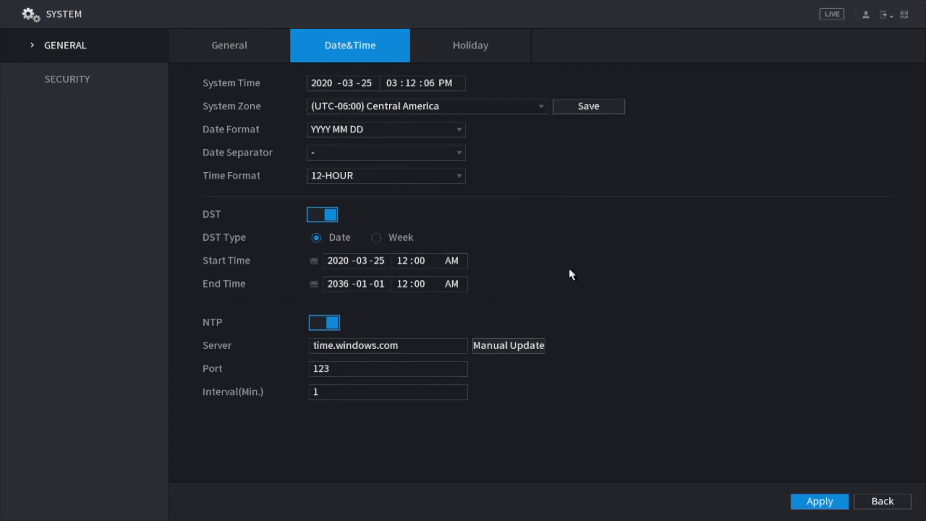